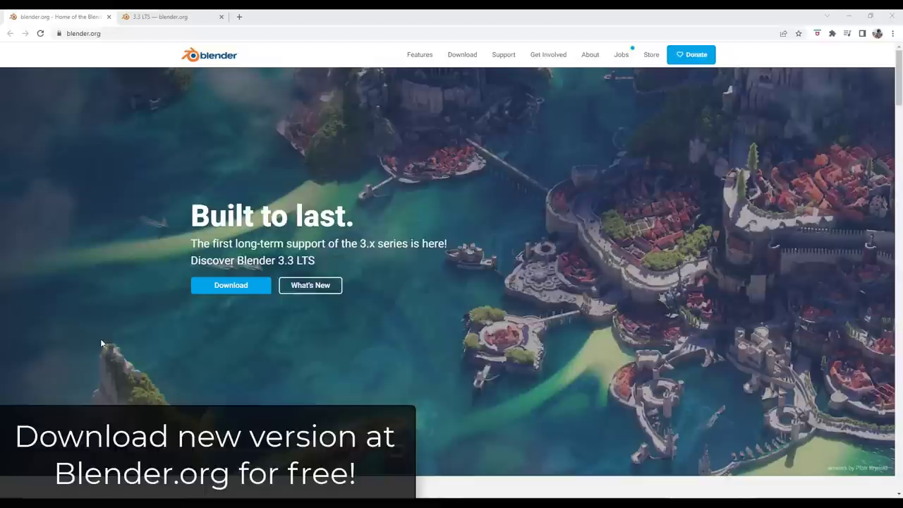
{"action": "mouse_move", "coordinate": [290, 267]}
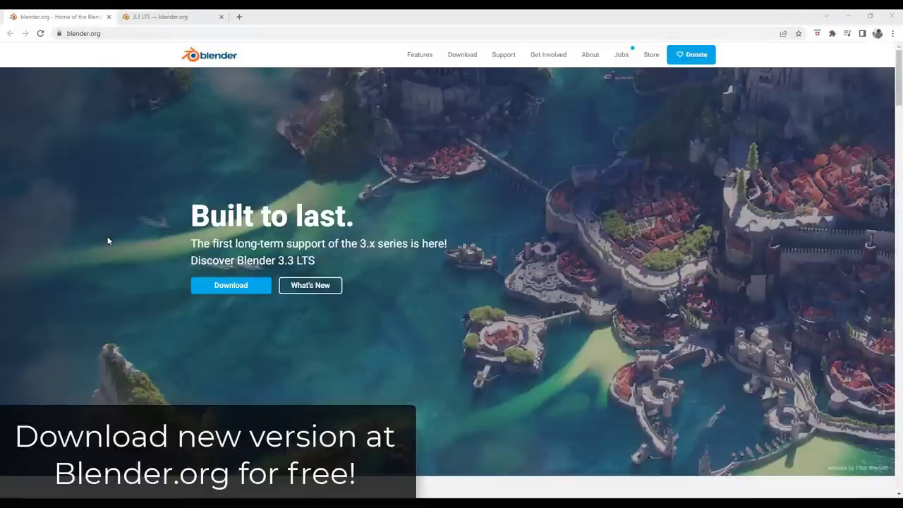
{"action": "mouse_move", "coordinate": [289, 260]}
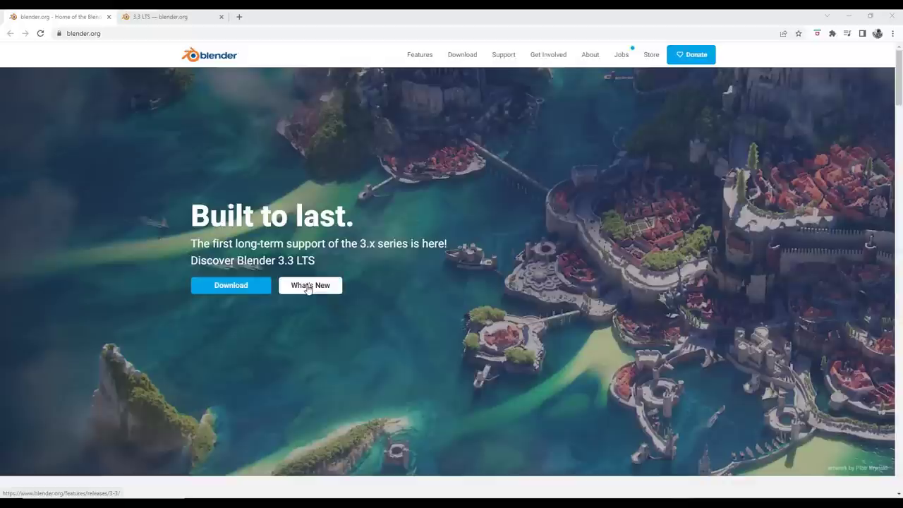
Open the Blender 3.3 LTS release notes from What's New and scroll to the Sculpt section
{"action": "left_click", "coordinate": [310, 285]}
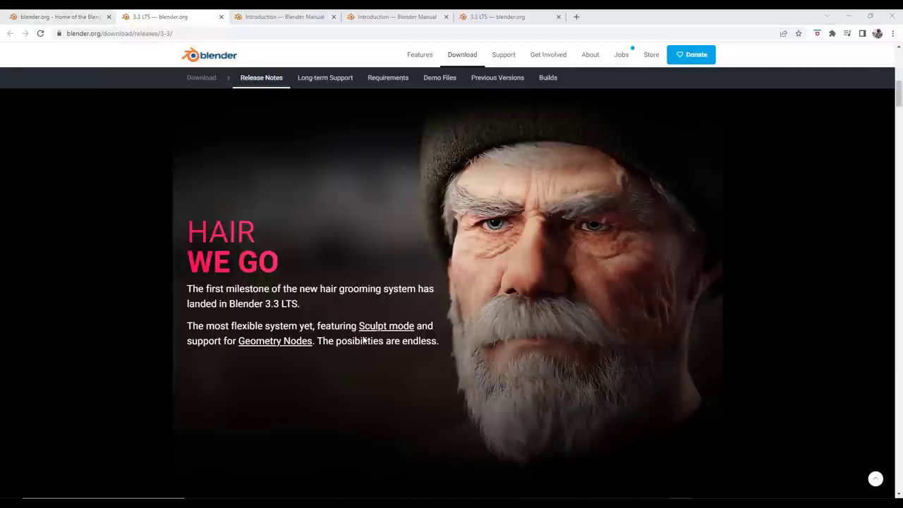
{"action": "mouse_move", "coordinate": [351, 304]}
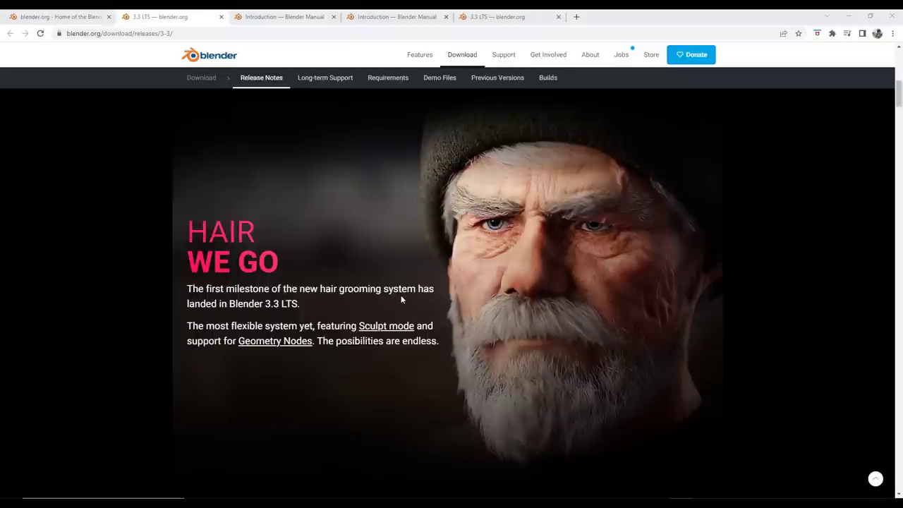
{"action": "mouse_move", "coordinate": [566, 253]}
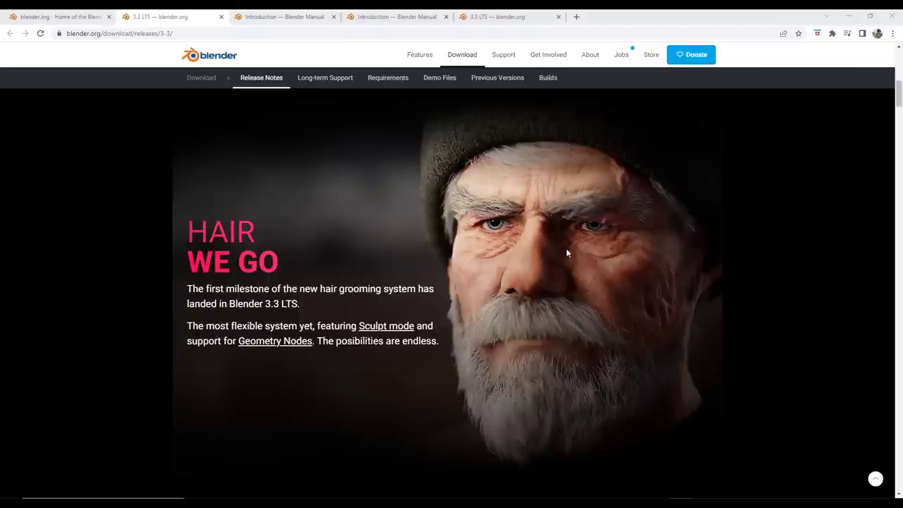
{"action": "scroll", "scroll_direction": "down", "scroll_amount": 3}
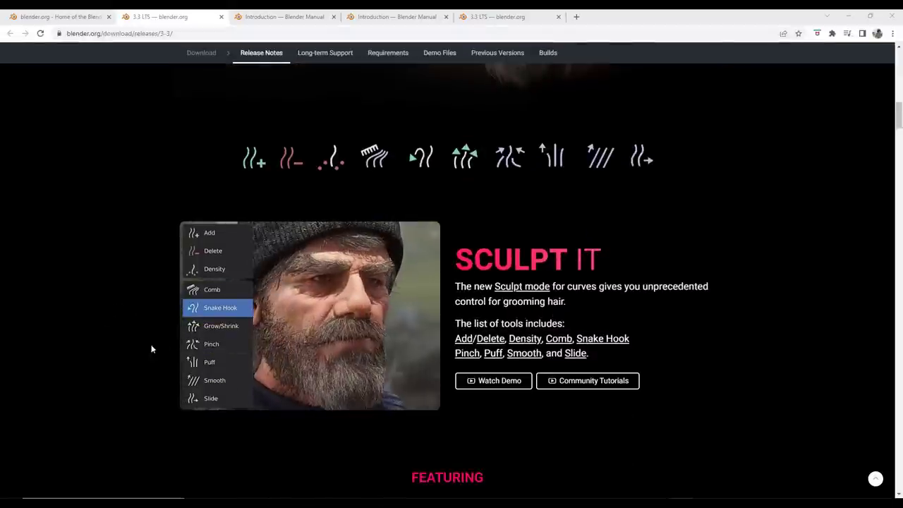
{"action": "mouse_move", "coordinate": [211, 344]}
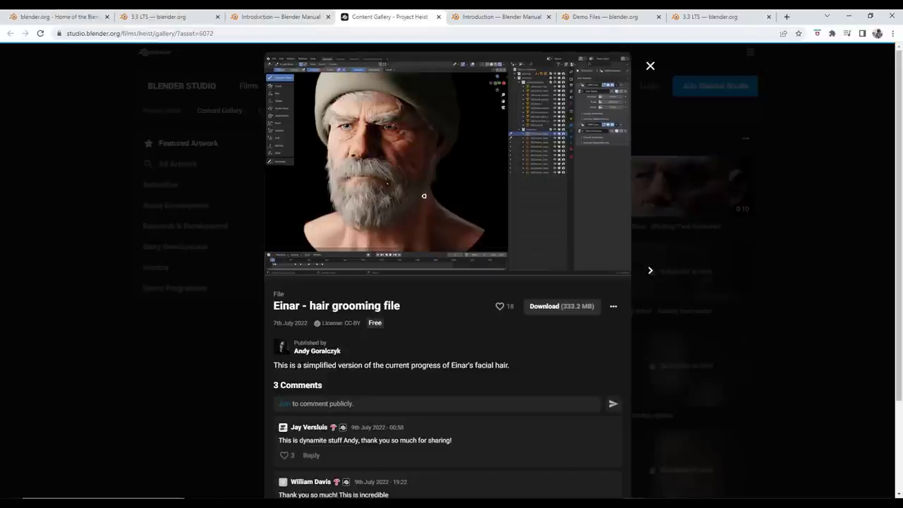
{"action": "mouse_move", "coordinate": [479, 230]}
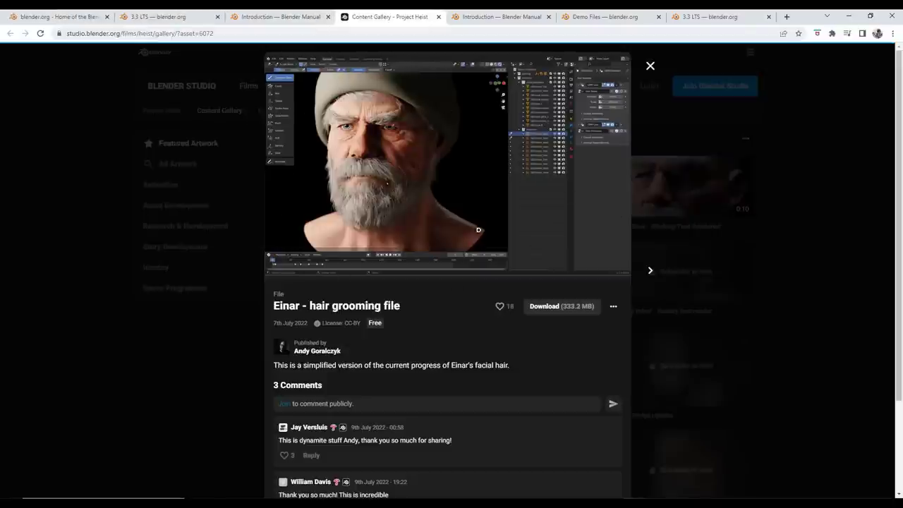
{"action": "mouse_move", "coordinate": [398, 168]}
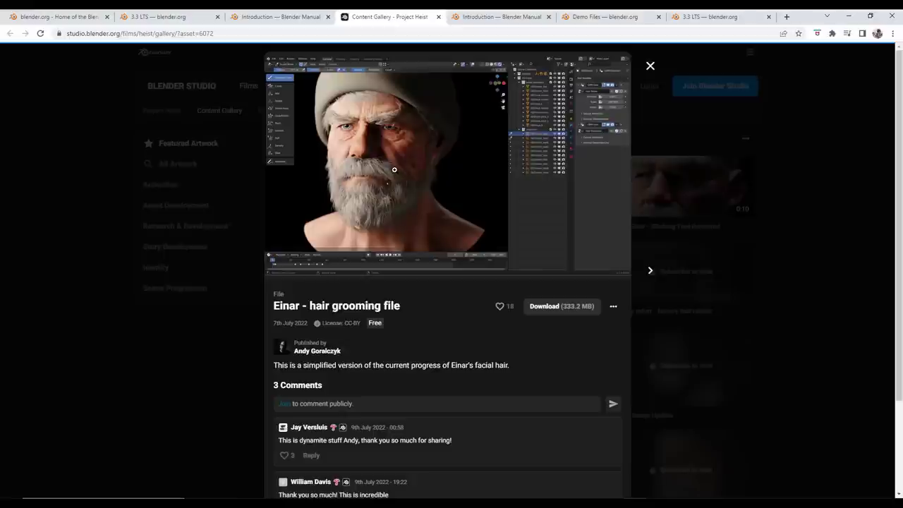
{"action": "mouse_move", "coordinate": [406, 175]}
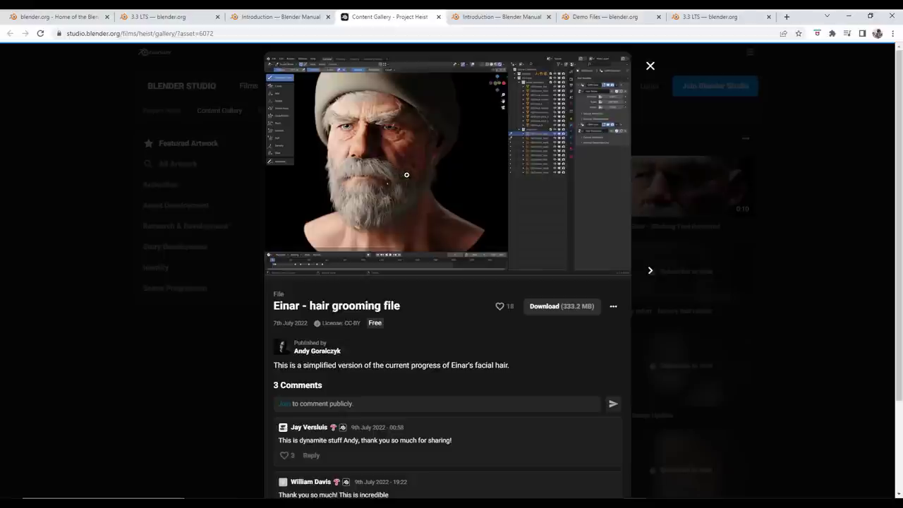
{"action": "mouse_move", "coordinate": [872, 99]}
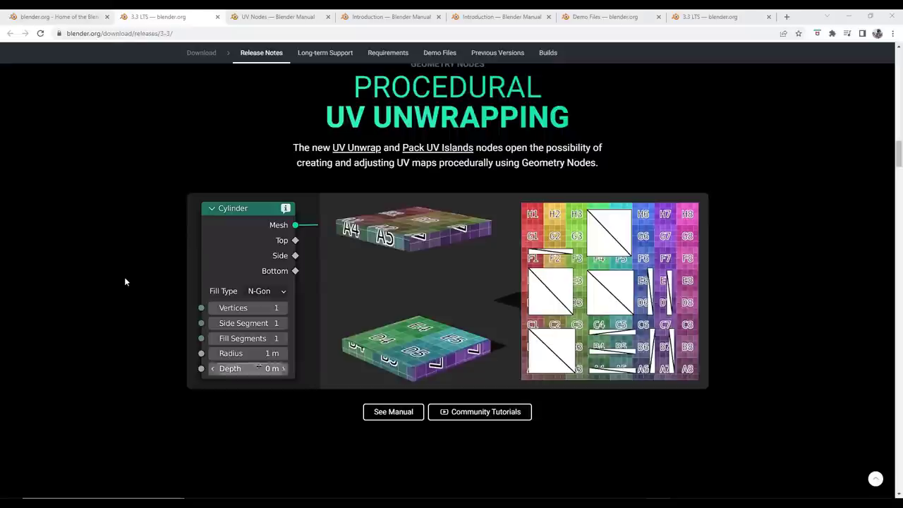
Scroll the release notes down to the Procedural UV Unwrapping section
{"action": "scroll", "scroll_direction": "down", "scroll_amount": 3}
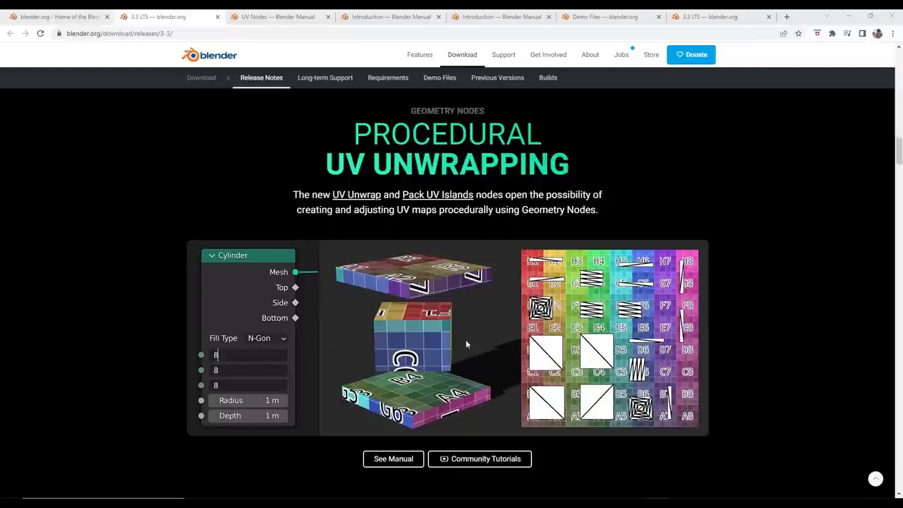
{"action": "scroll", "scroll_direction": "down", "scroll_amount": 3}
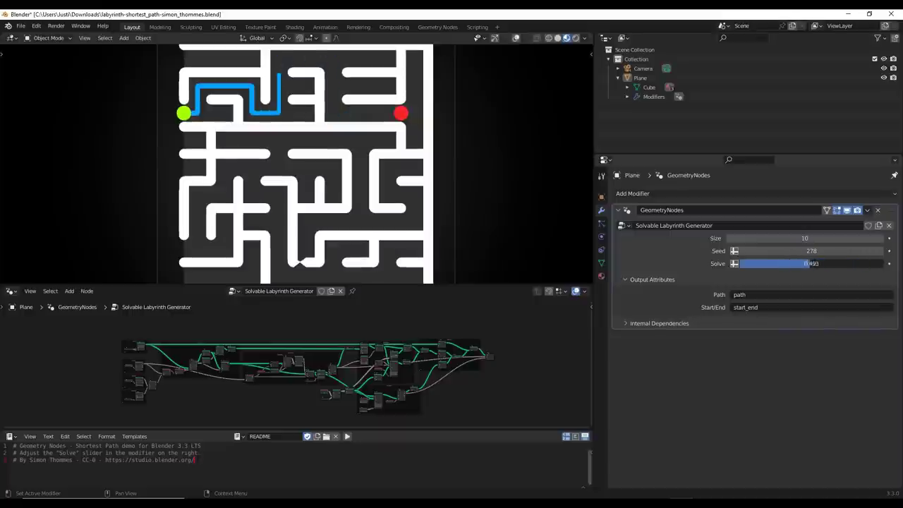
Adjust the Solve slider, change the Seed for a new maze, then extend the solved path partway
{"action": "left_click_drag", "start_coordinate": [776, 263], "coordinate": [882, 264]}
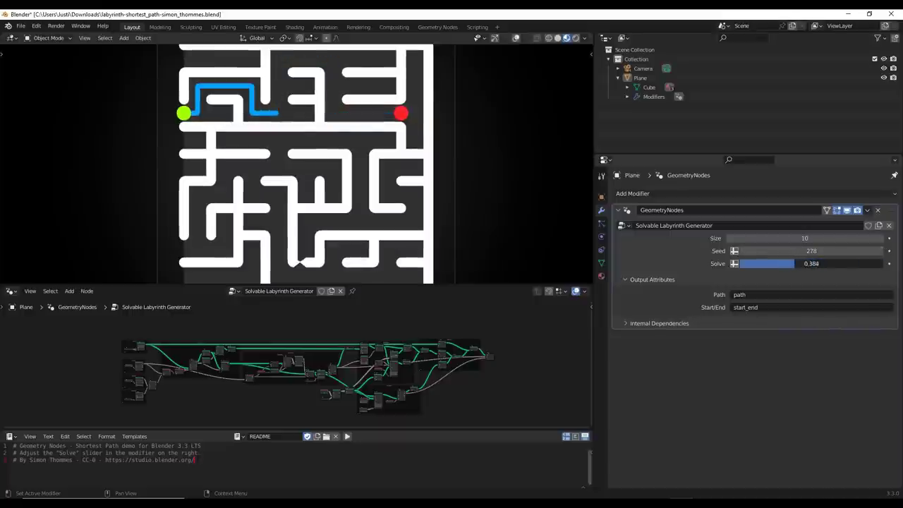
{"action": "left_click_drag", "start_coordinate": [767, 263], "coordinate": [882, 263]}
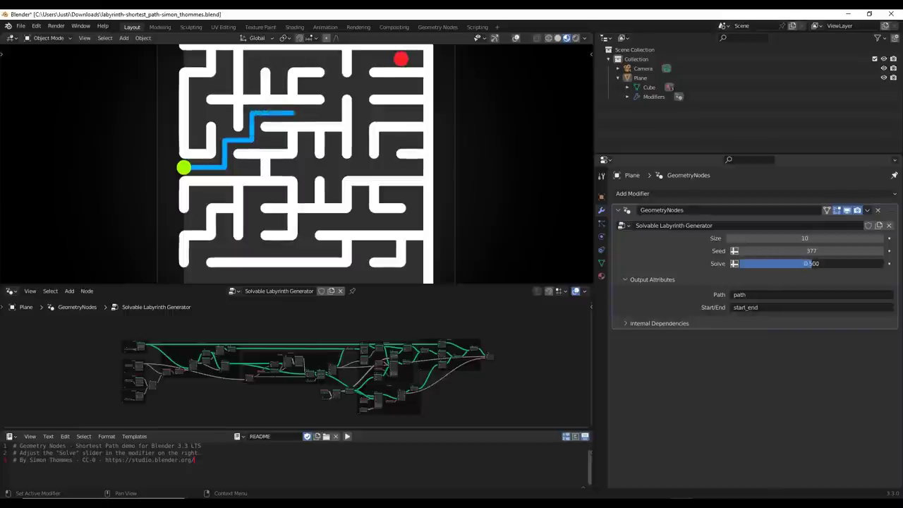
{"action": "left_click_drag", "start_coordinate": [776, 264], "coordinate": [847, 263]}
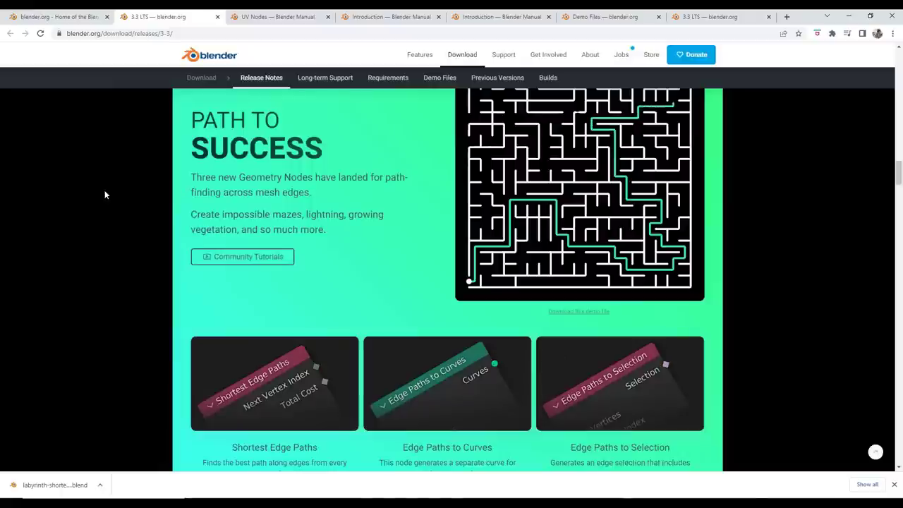
Scroll the release notes down to the Path to Success Geometry Nodes section
{"action": "scroll", "scroll_direction": "down", "scroll_amount": 3}
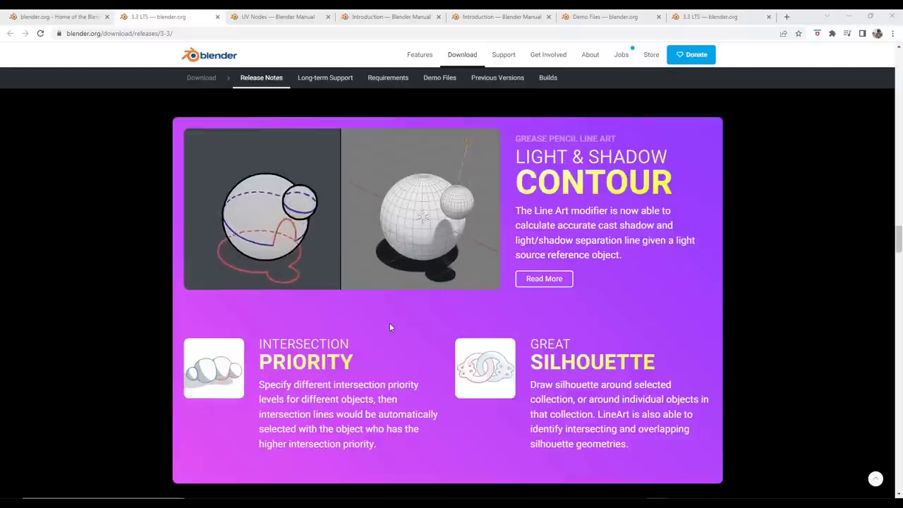
Scroll past Grease Pencil and Fast Line Art to the Cycles Intel GPU rendering section
{"action": "scroll", "scroll_direction": "down", "scroll_amount": 3}
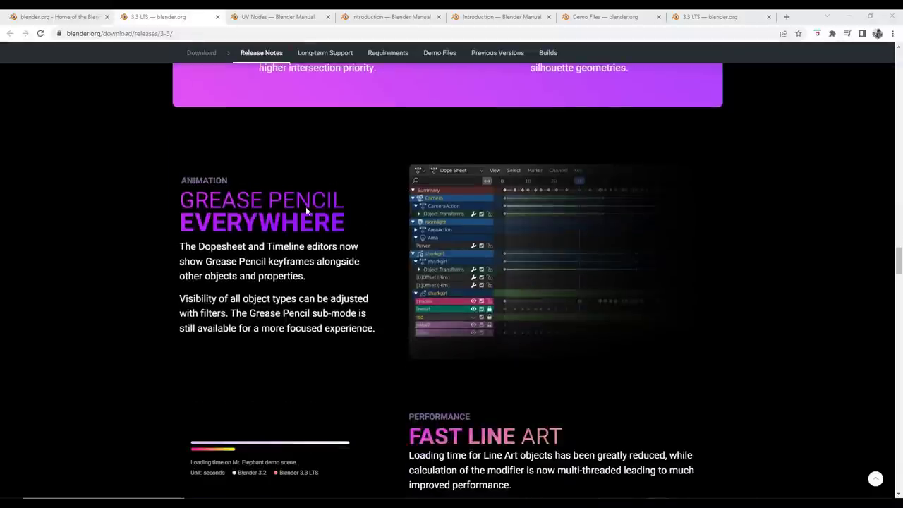
{"action": "mouse_move", "coordinate": [230, 250]}
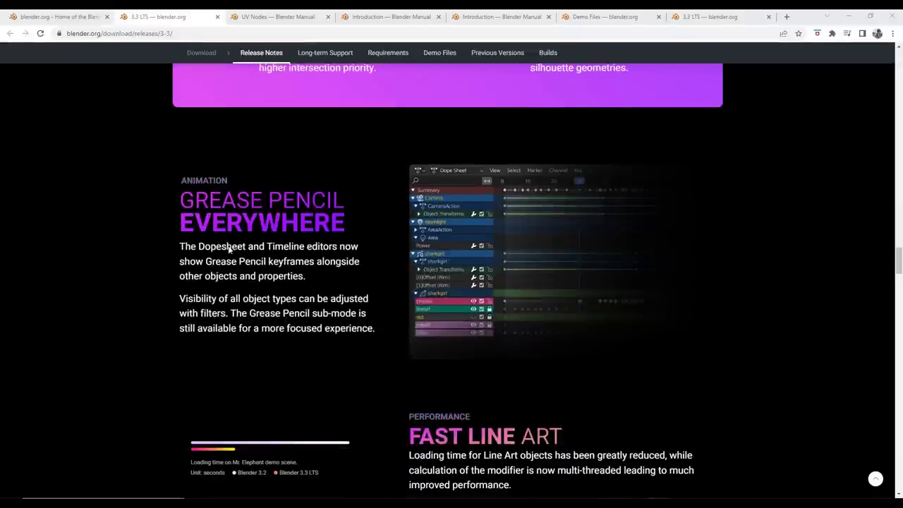
{"action": "scroll", "scroll_direction": "down", "scroll_amount": 3}
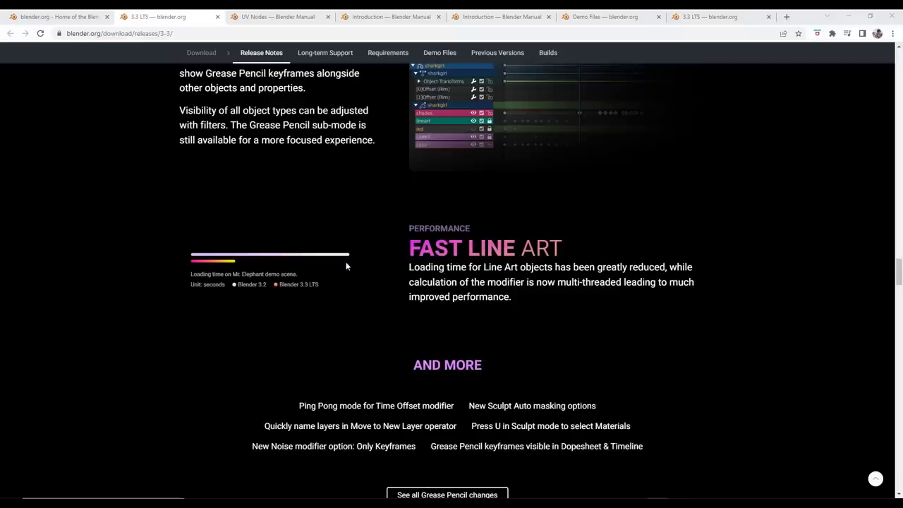
{"action": "scroll", "scroll_direction": "down", "scroll_amount": 3}
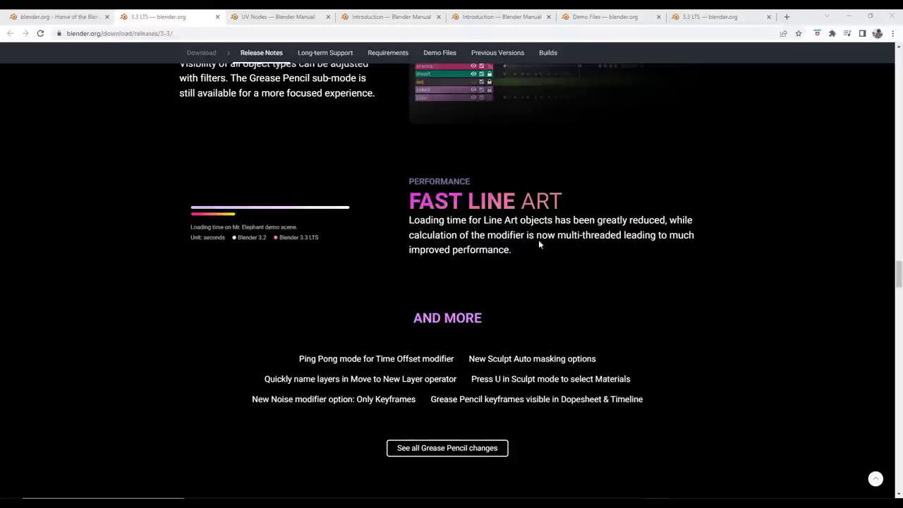
{"action": "mouse_move", "coordinate": [547, 250]}
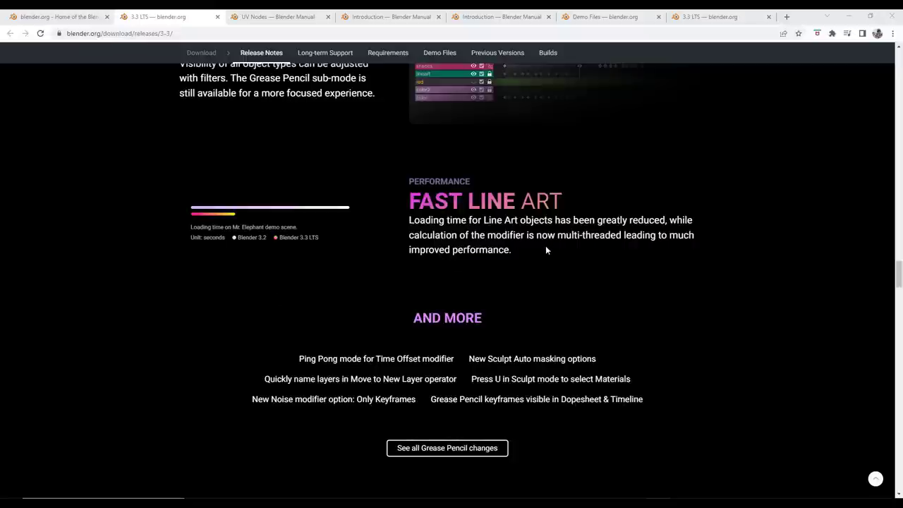
{"action": "scroll", "scroll_direction": "down", "scroll_amount": 3}
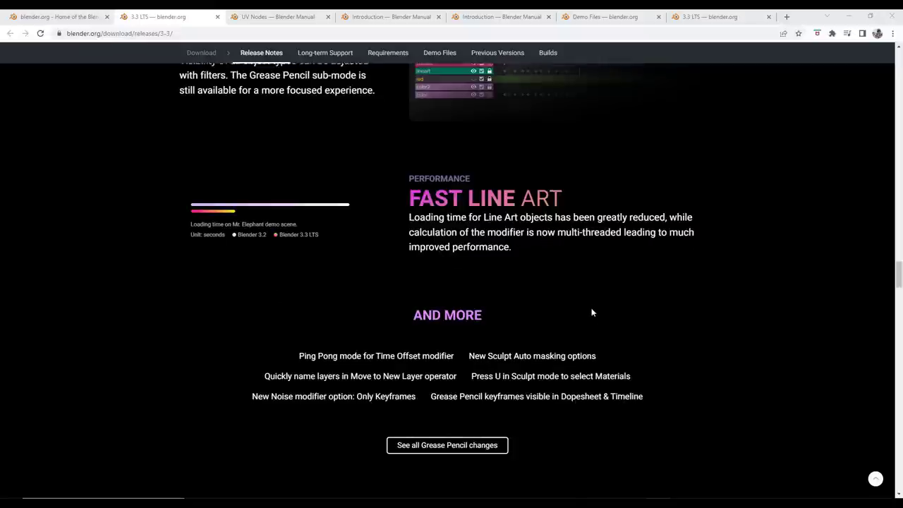
{"action": "scroll", "scroll_direction": "down", "scroll_amount": 3}
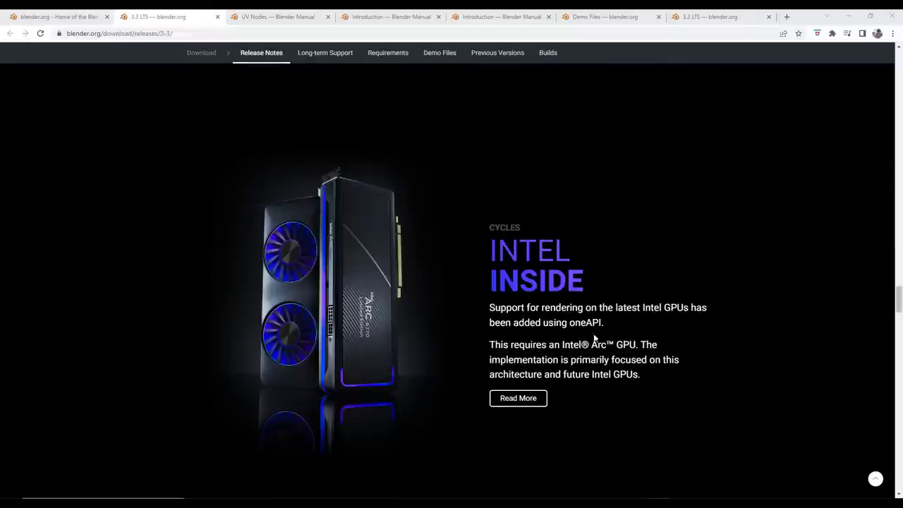
Scroll through the AMD Vega section and More on Render to the start of Library Overrides
{"action": "scroll", "scroll_direction": "down", "scroll_amount": 3}
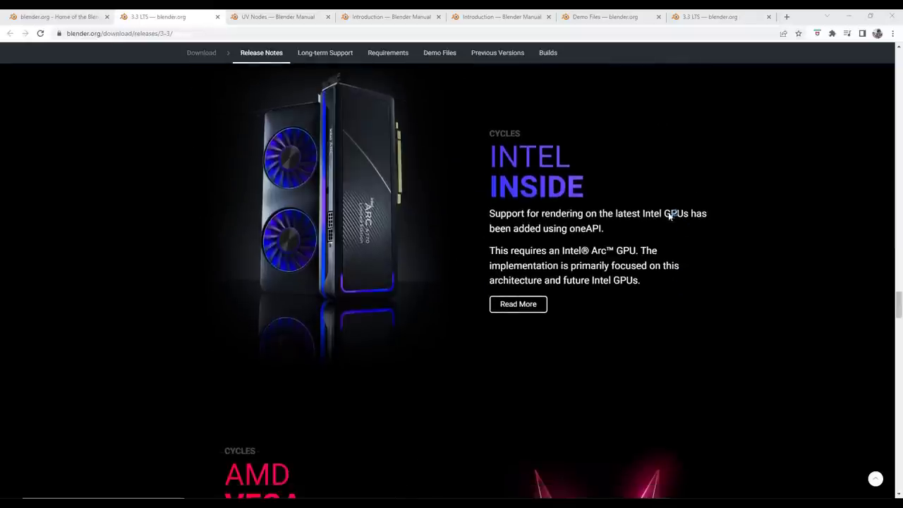
{"action": "scroll", "scroll_direction": "down", "scroll_amount": 3}
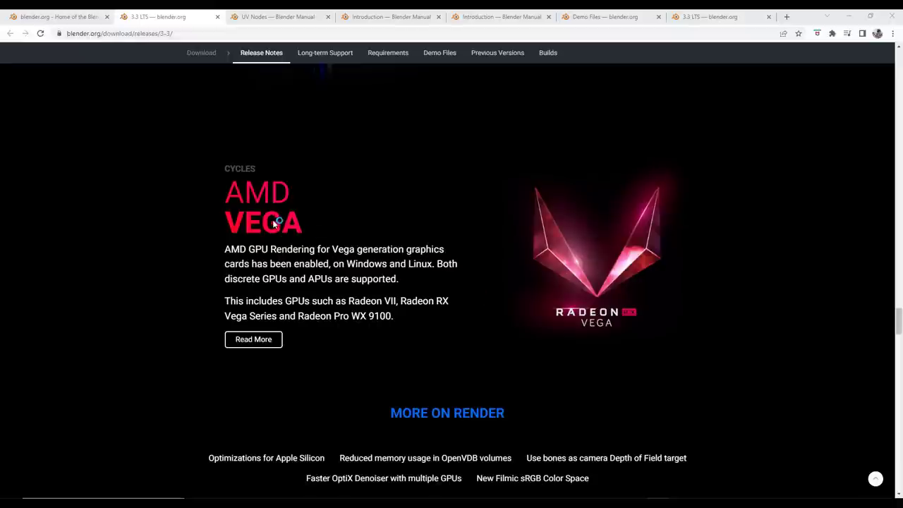
{"action": "mouse_move", "coordinate": [473, 240]}
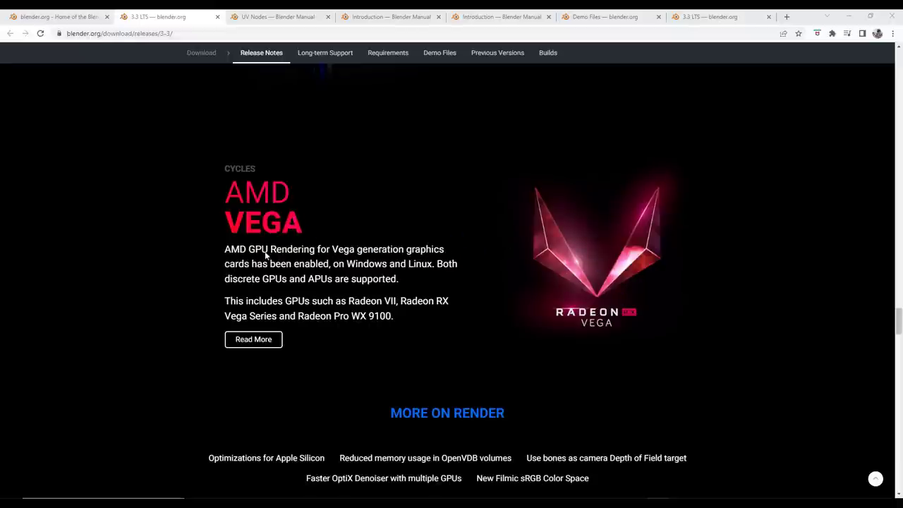
{"action": "scroll", "scroll_direction": "down", "scroll_amount": 3}
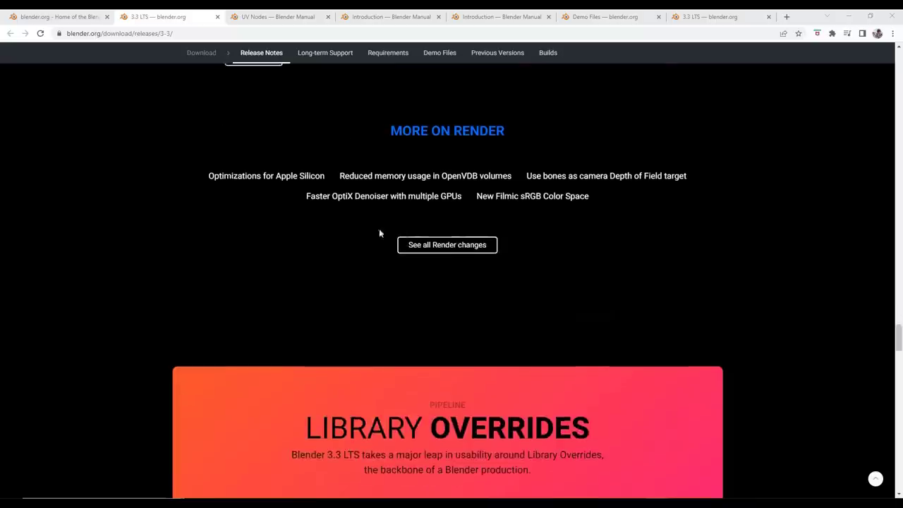
{"action": "scroll", "scroll_direction": "down", "scroll_amount": 3}
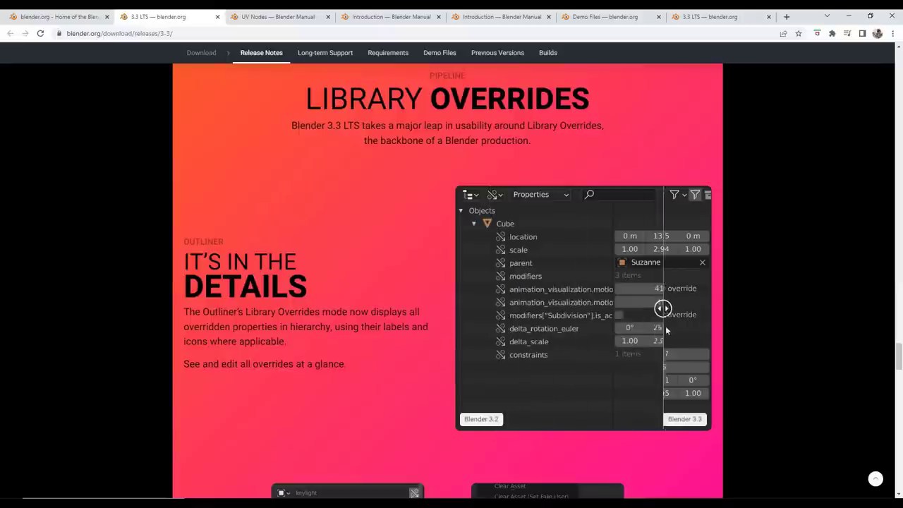
Scroll through the Library Overrides details: It's in the Details, Quick Toggle and Quicker Access
{"action": "scroll", "scroll_direction": "down", "scroll_amount": 3}
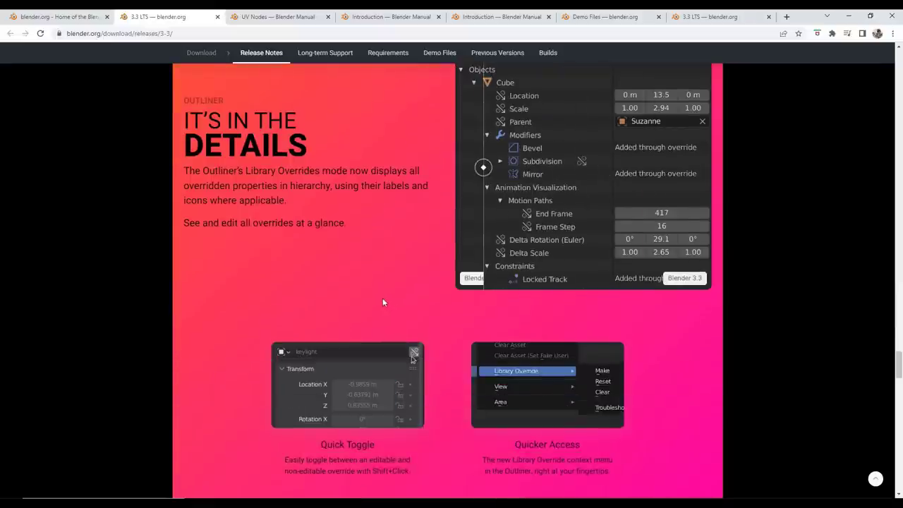
{"action": "scroll", "scroll_direction": "down", "scroll_amount": 3}
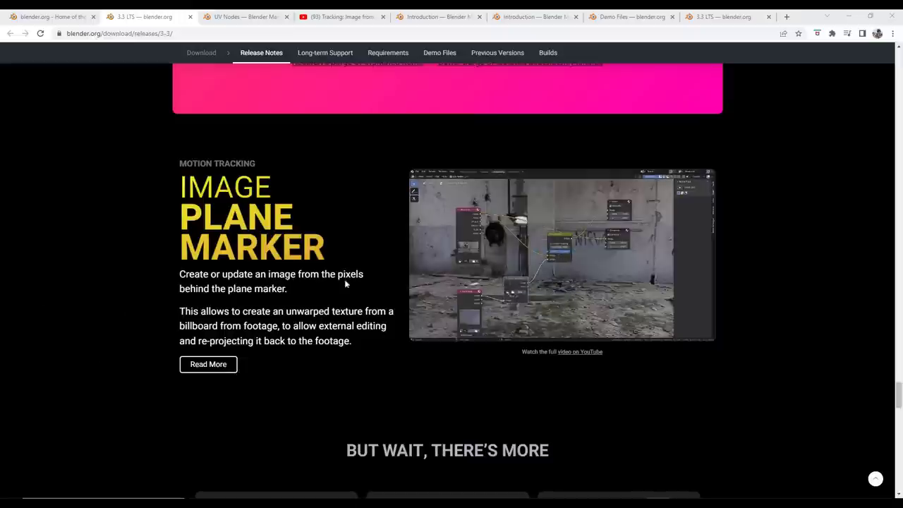
Play the embedded Image Plane Marker demo video, then pause it
{"action": "left_click", "coordinate": [562, 254]}
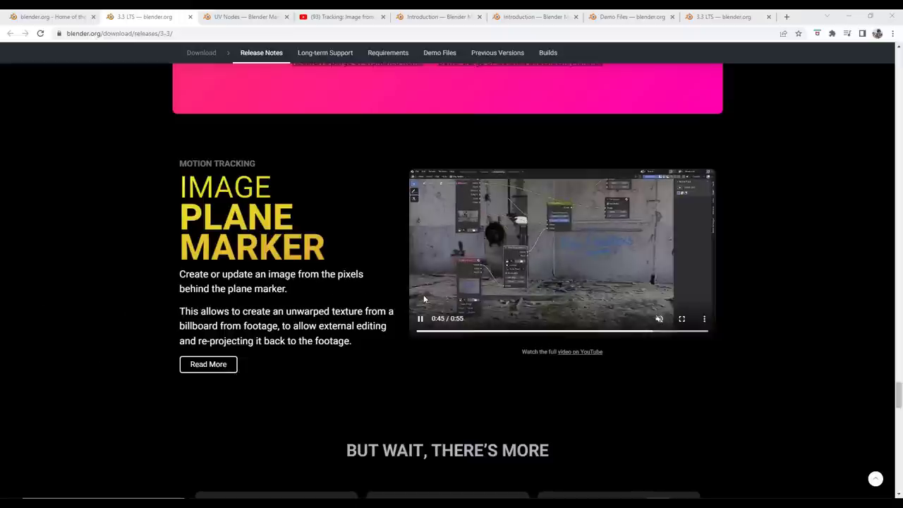
{"action": "left_click", "coordinate": [421, 318]}
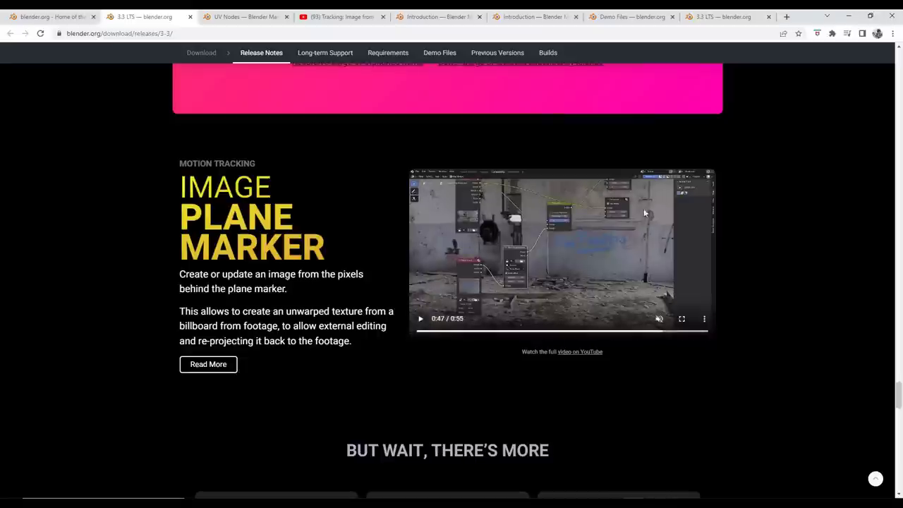
{"action": "mouse_move", "coordinate": [491, 234]}
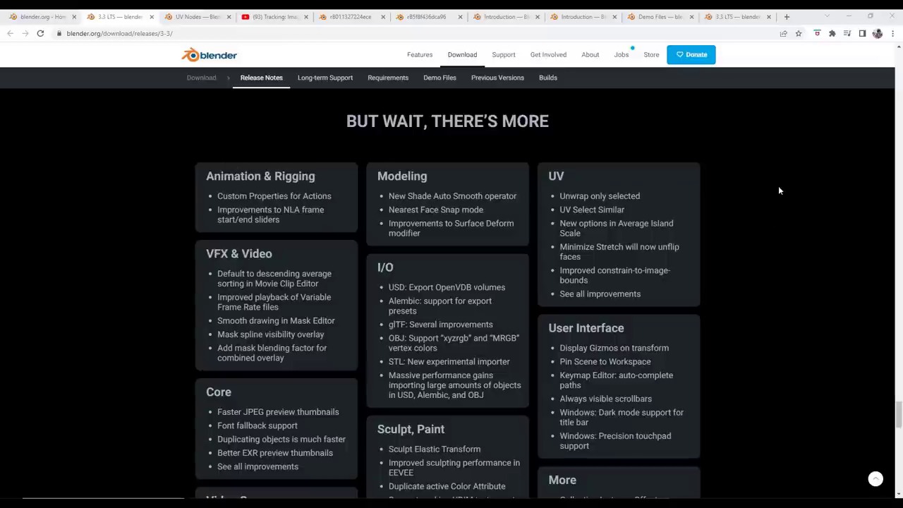
Scroll through the 'But wait, there's more' grid down to the wiki.blender.org full-changes link
{"action": "scroll", "scroll_direction": "down", "scroll_amount": 3}
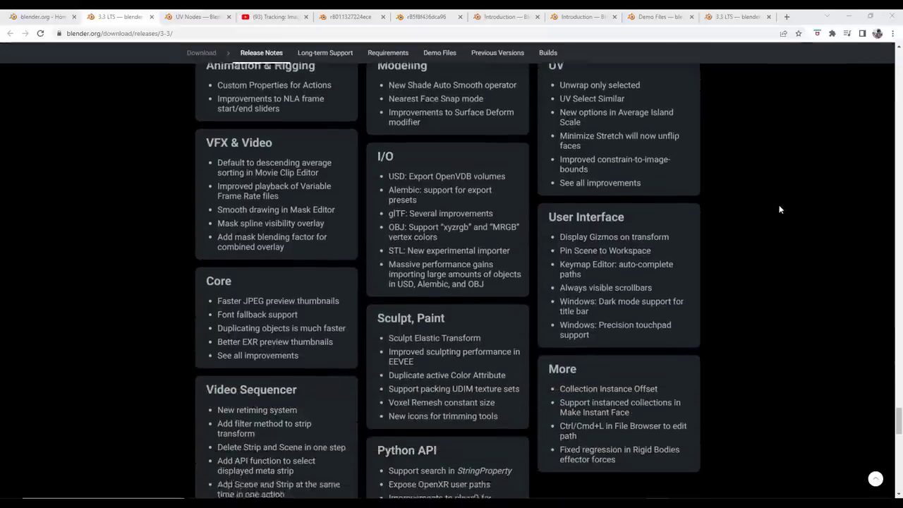
{"action": "scroll", "scroll_direction": "down", "scroll_amount": 3}
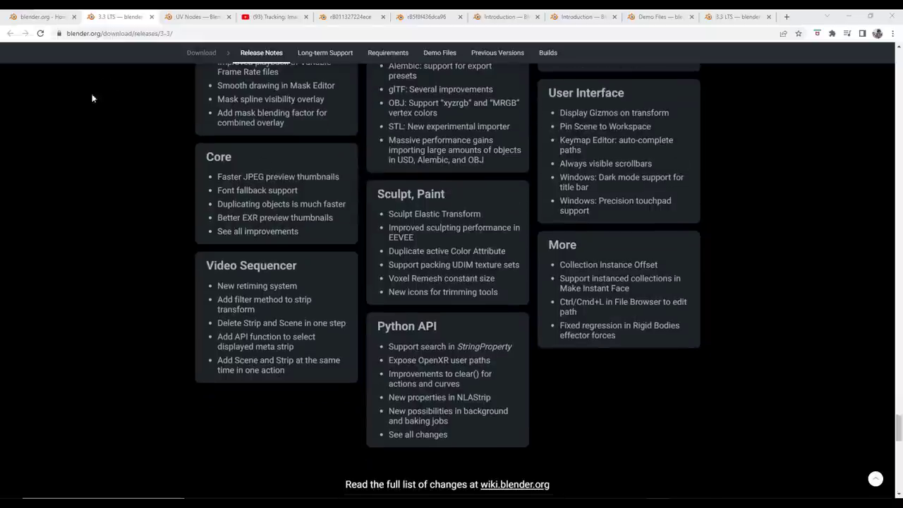
{"action": "mouse_move", "coordinate": [175, 239]}
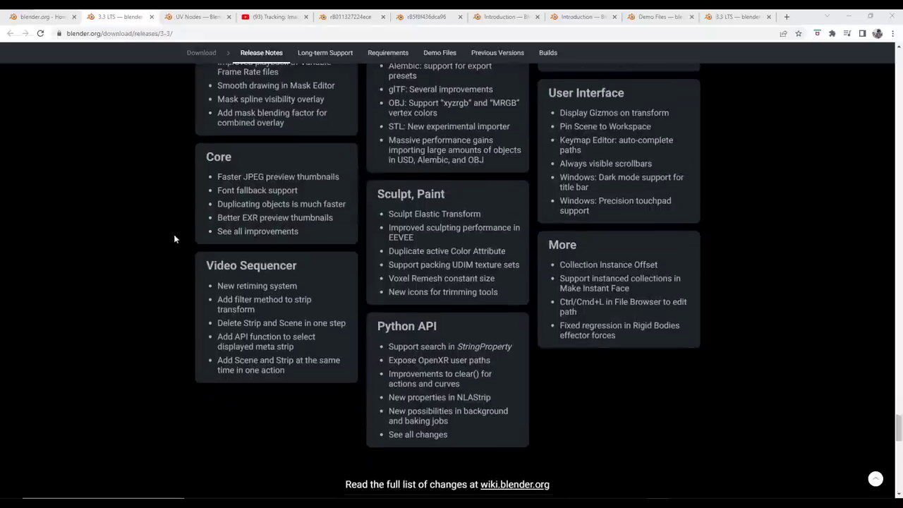